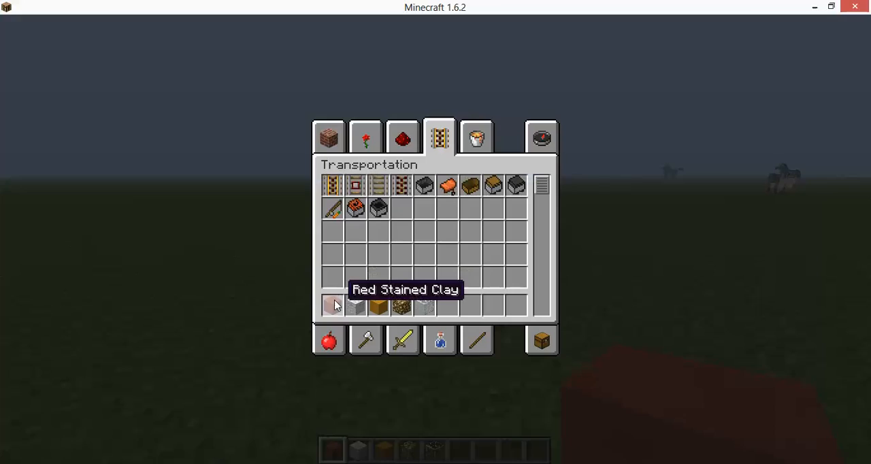
mouse_move(362, 310)
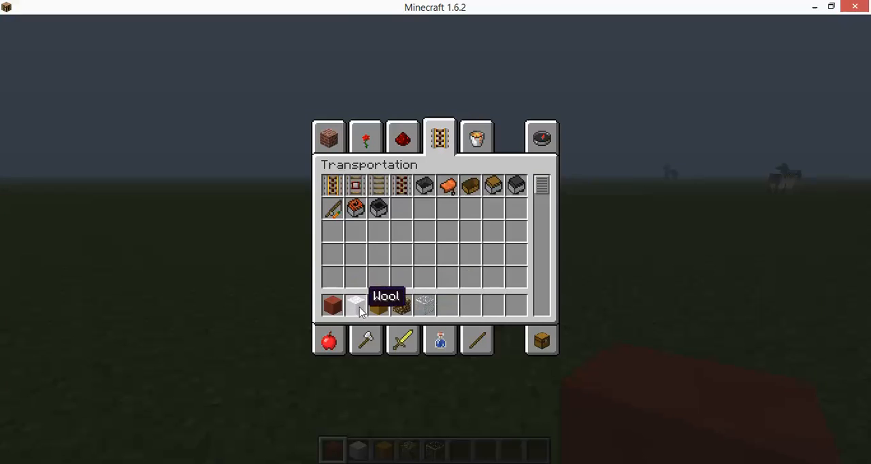
mouse_move(375, 308)
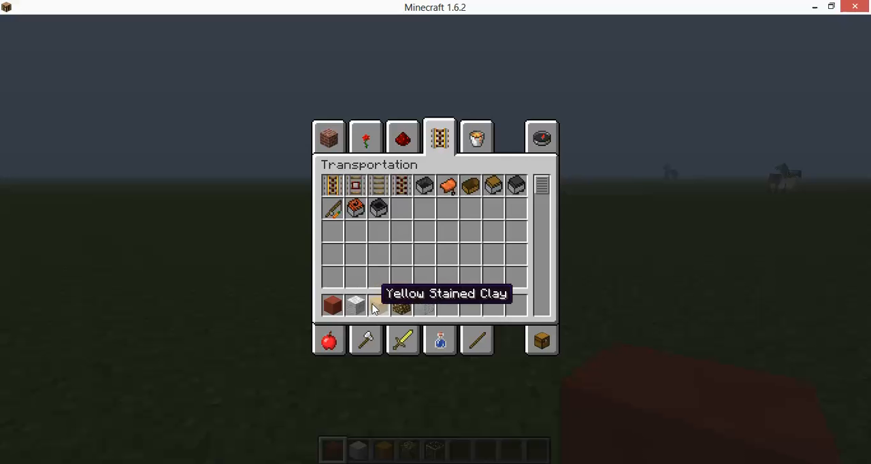
mouse_move(425, 313)
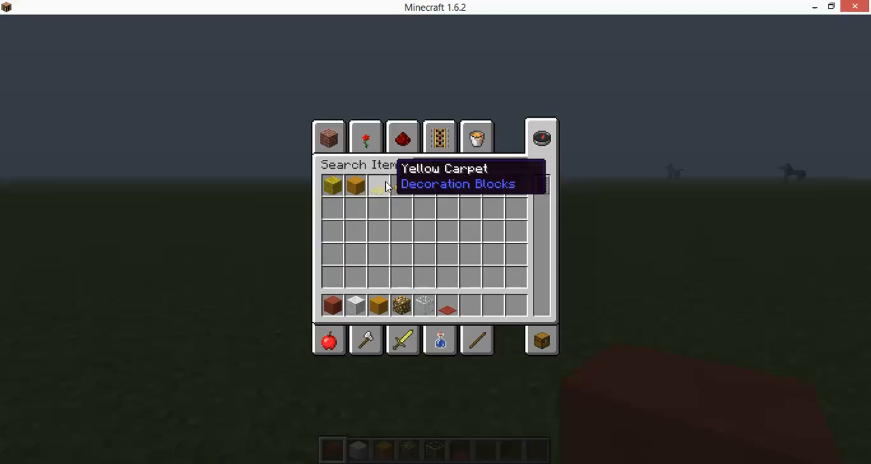
Close the creative inventory after stocking the hotbar with building blocks.
key(Escape)
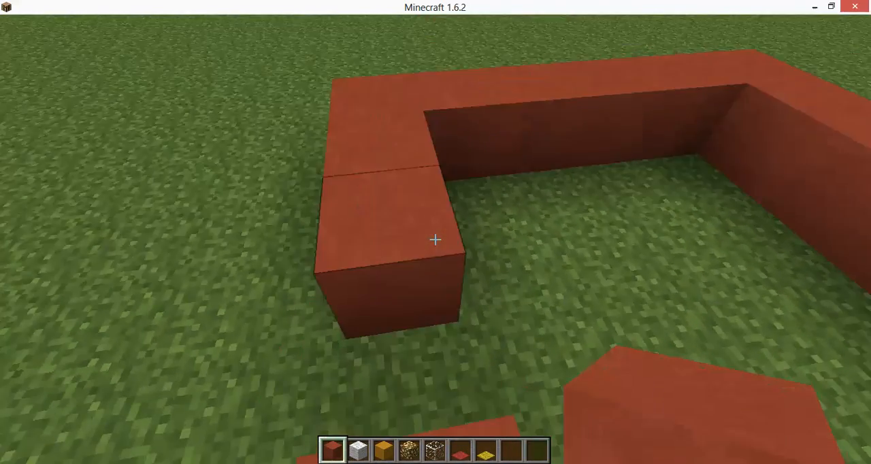
mouse_move(434, 240)
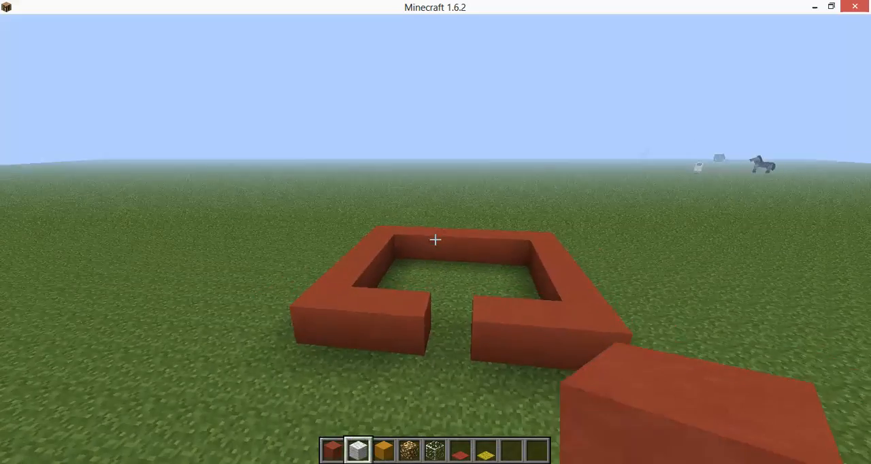
Hold yellow stained clay to top the glass panes at the front corner.
key(3)
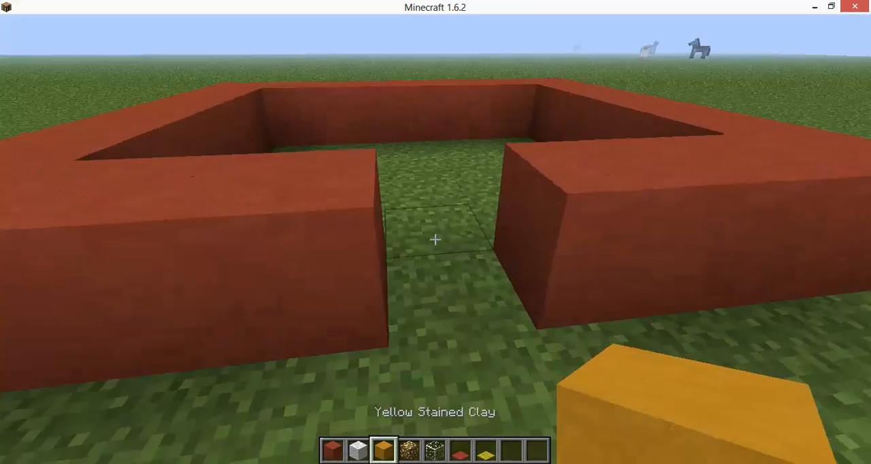
mouse_move(435, 240)
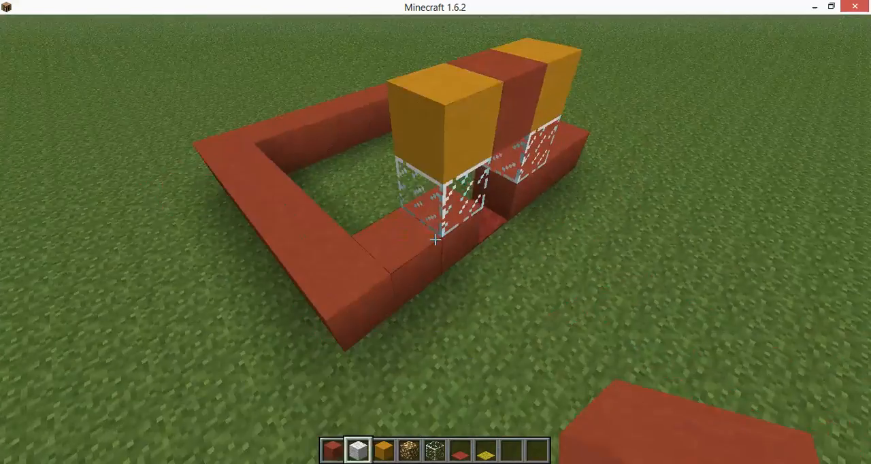
Hold glowstone to raise the wall columns above the foundation.
key(4)
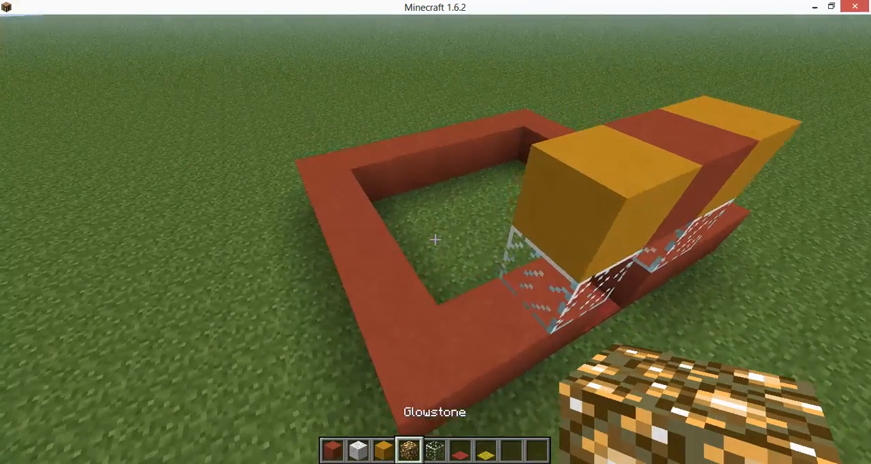
mouse_move(436, 239)
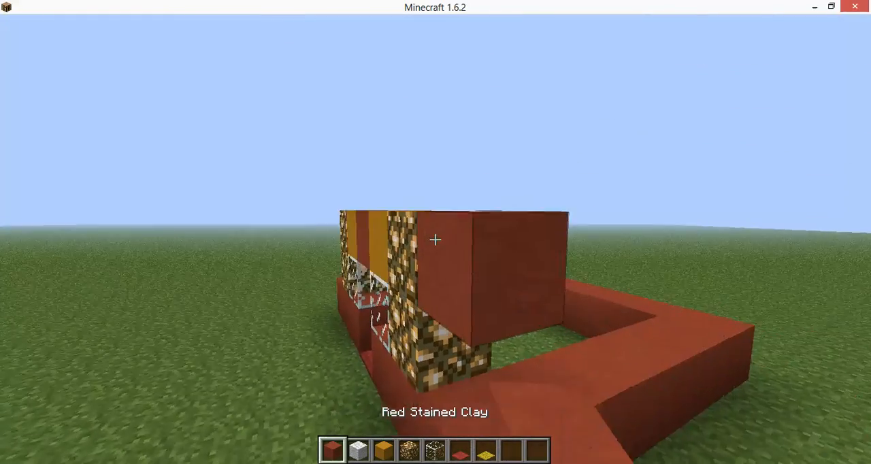
mouse_move(436, 240)
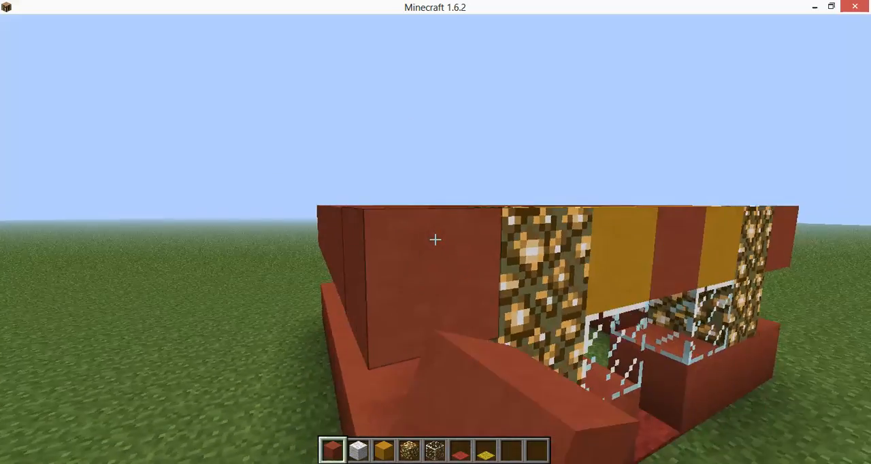
mouse_move(435, 238)
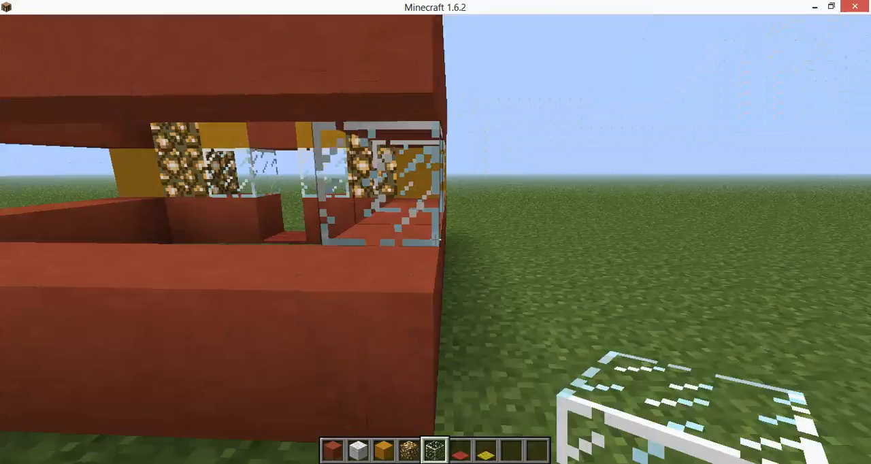
mouse_move(436, 240)
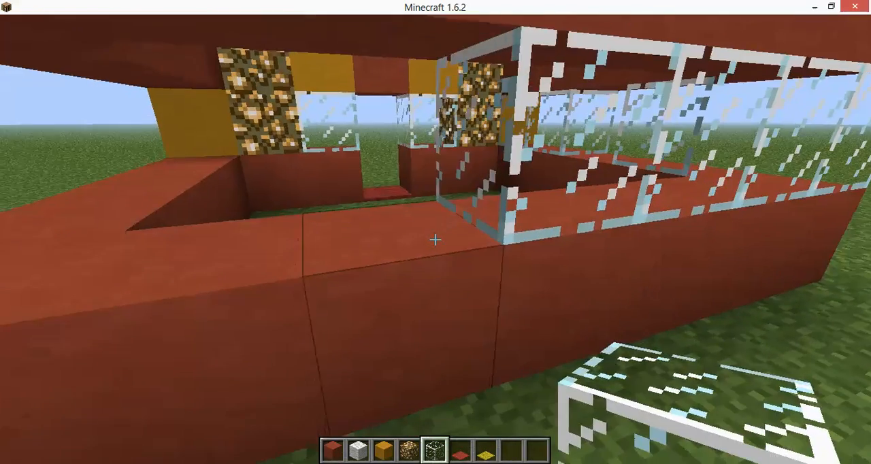
mouse_move(436, 239)
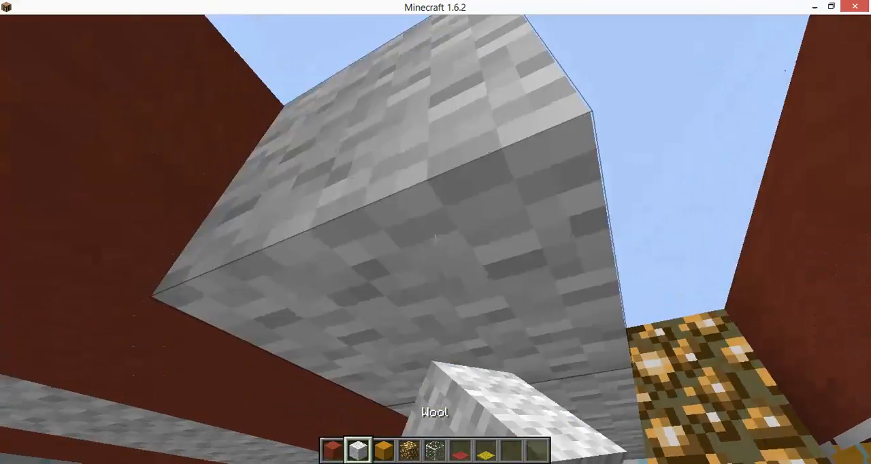
mouse_move(436, 239)
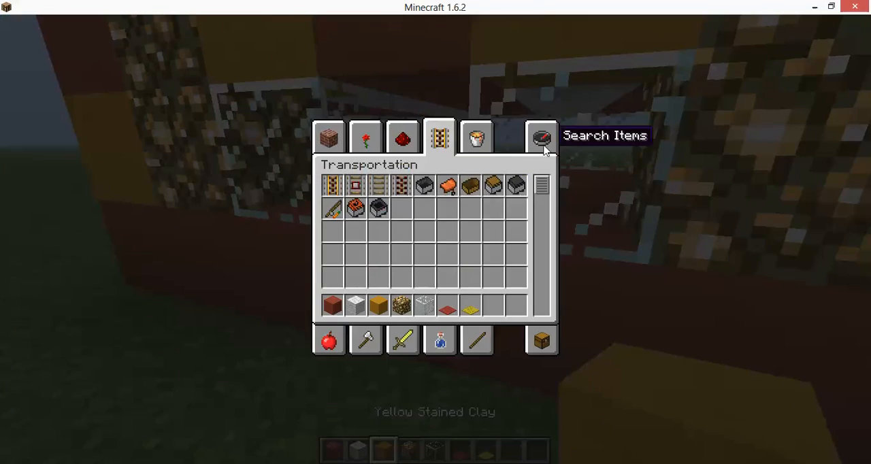
Search the item catalogue for 'sto' and 'bla' to stock black blocks in the hotbar.
click(539, 136)
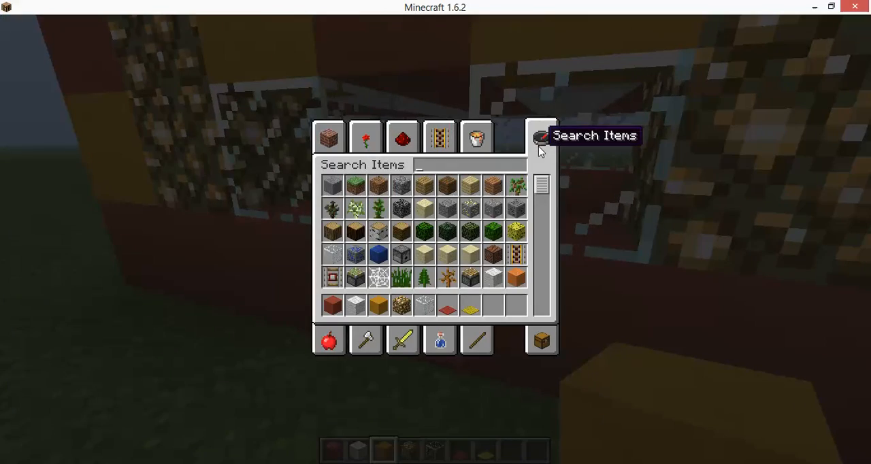
text(s\)
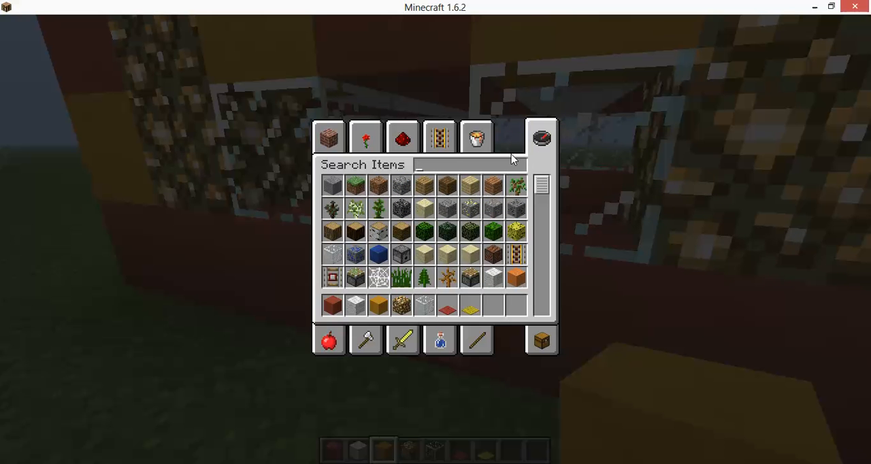
text(s)
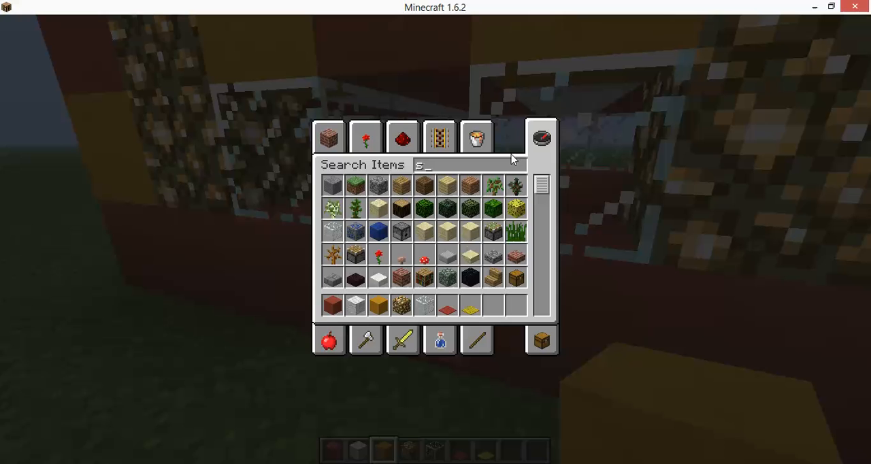
text(to)
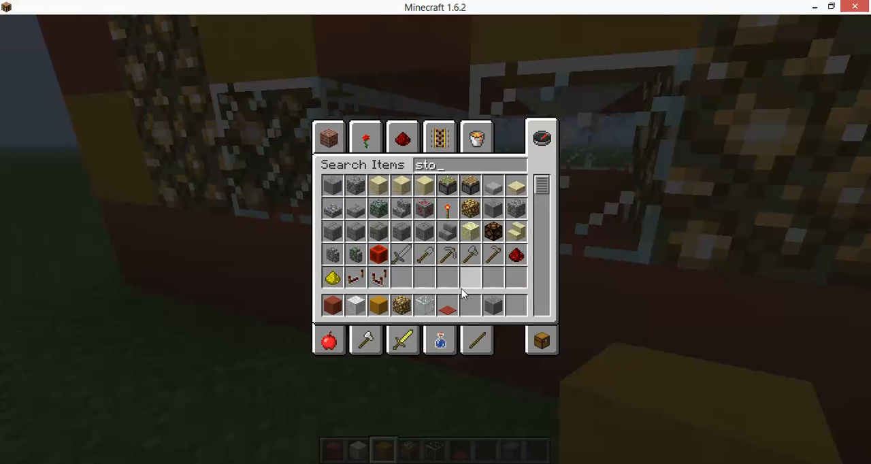
text(b)
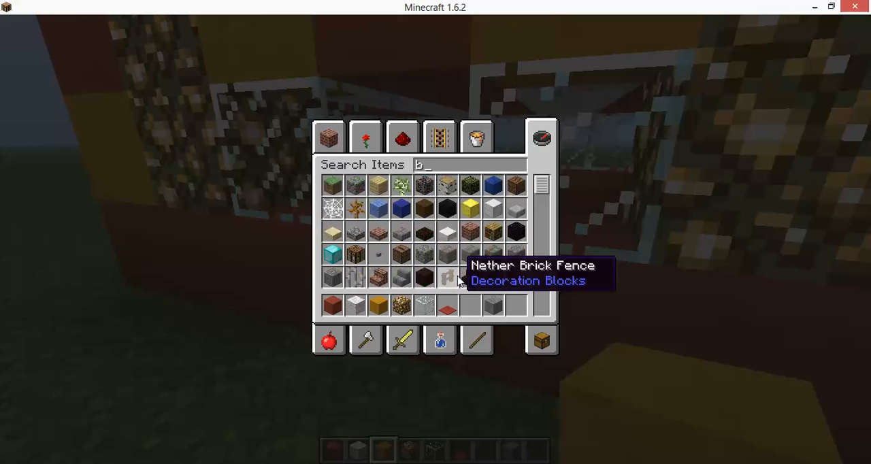
text(la)
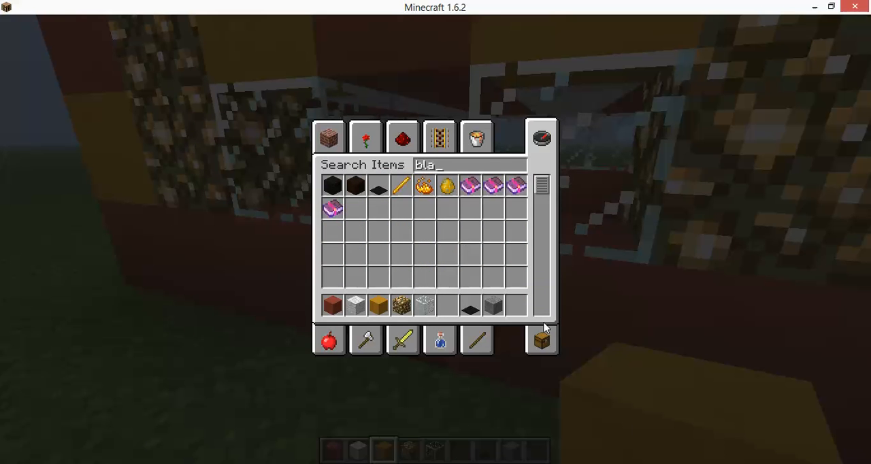
Search 'blue', 'boo' and 'juk' to add a jukebox to the hotbar, then return to the game.
text(blue)
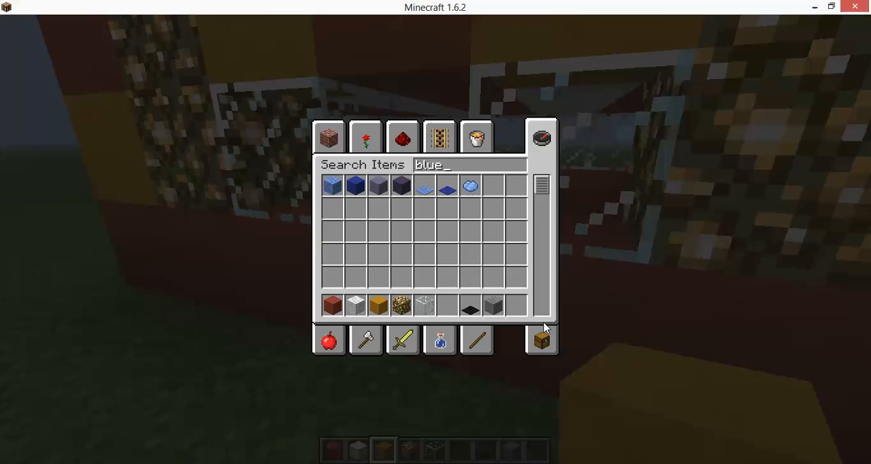
mouse_move(425, 189)
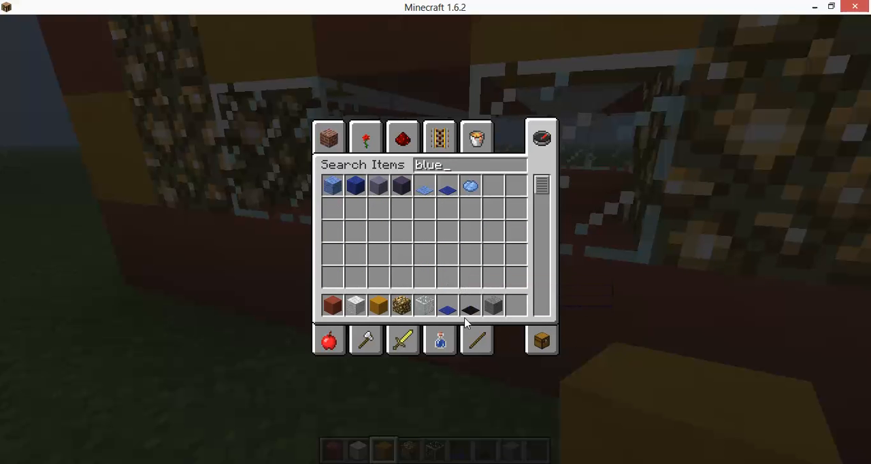
text(boo)
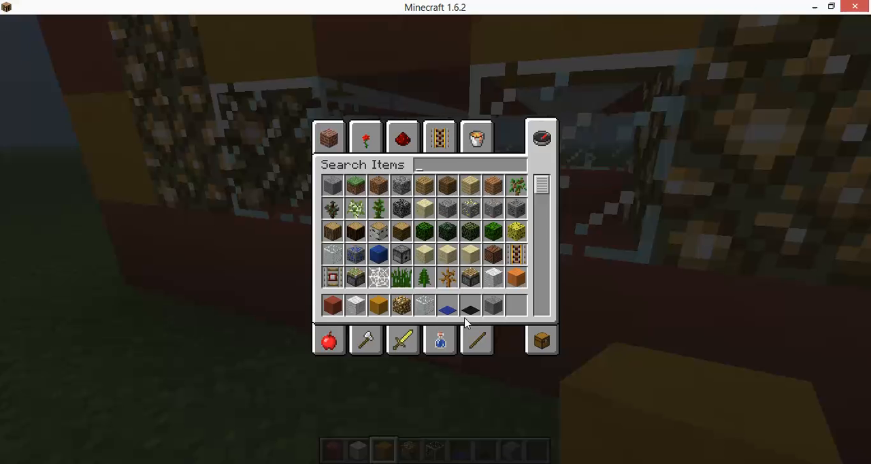
text(juk)
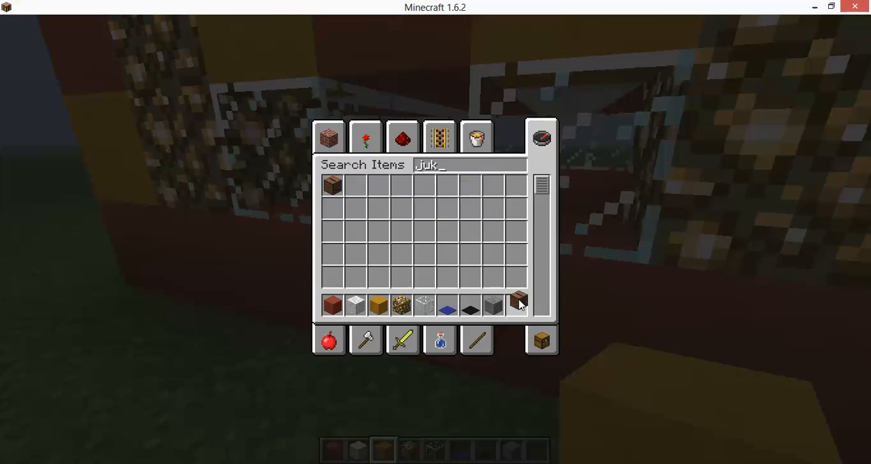
key(Escape)
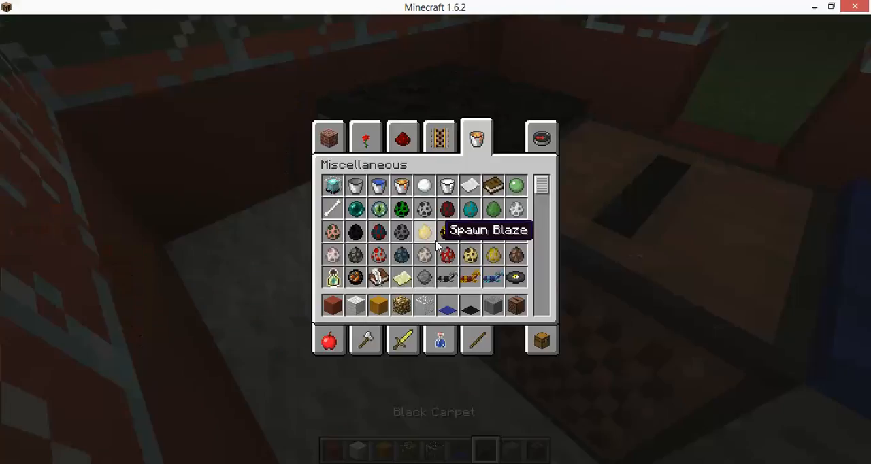
mouse_move(455, 312)
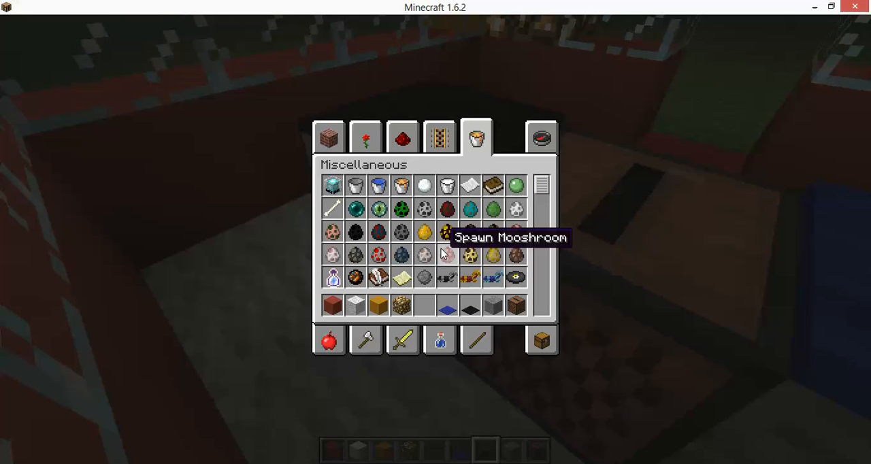
mouse_move(584, 147)
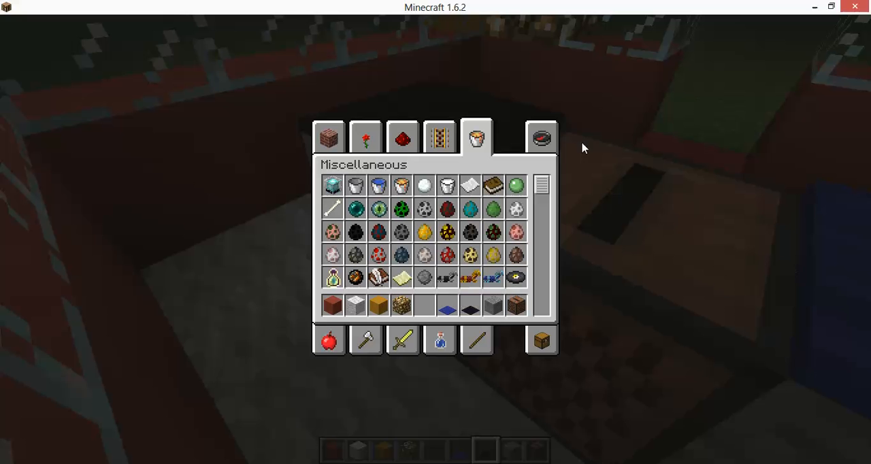
Search 'mus' for a music disc, take it and resume the game outside the house.
click(542, 137)
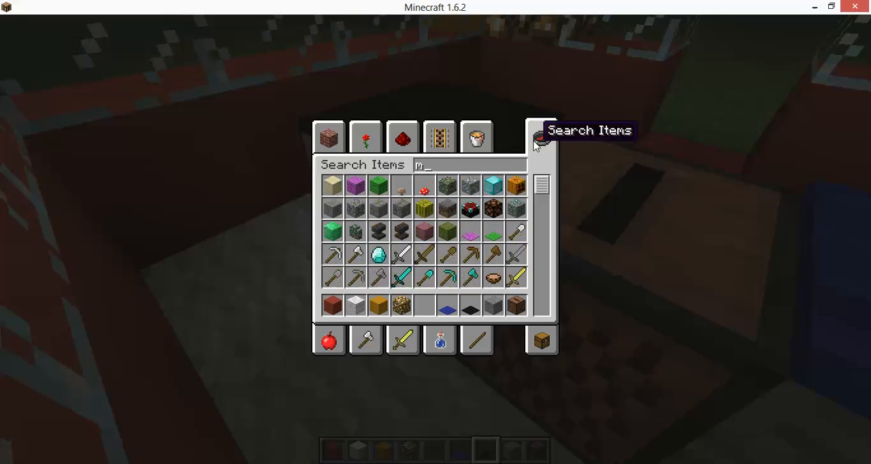
text(us)
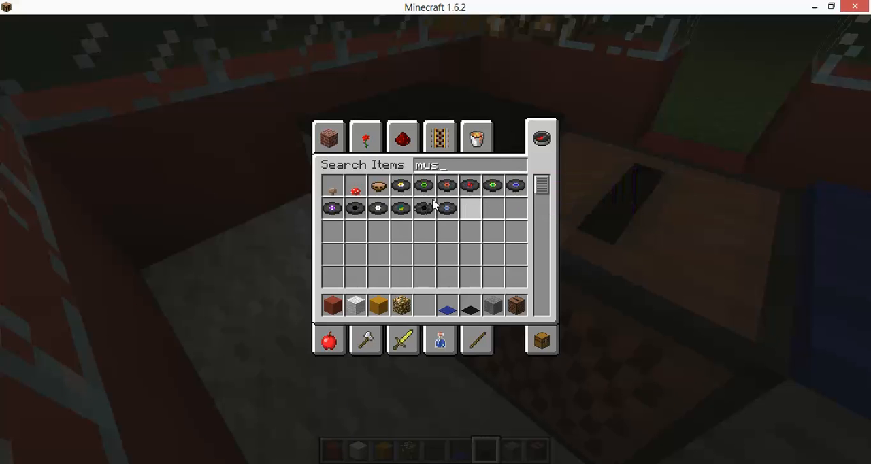
key(Escape)
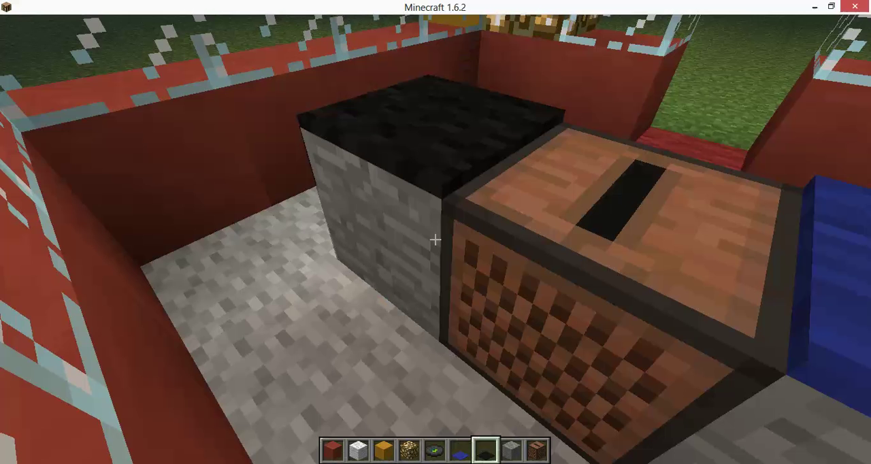
key(Escape)
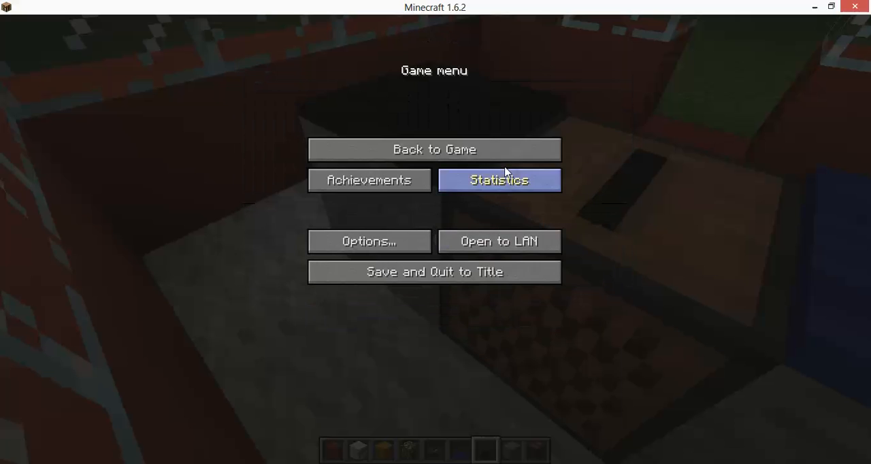
click(435, 149)
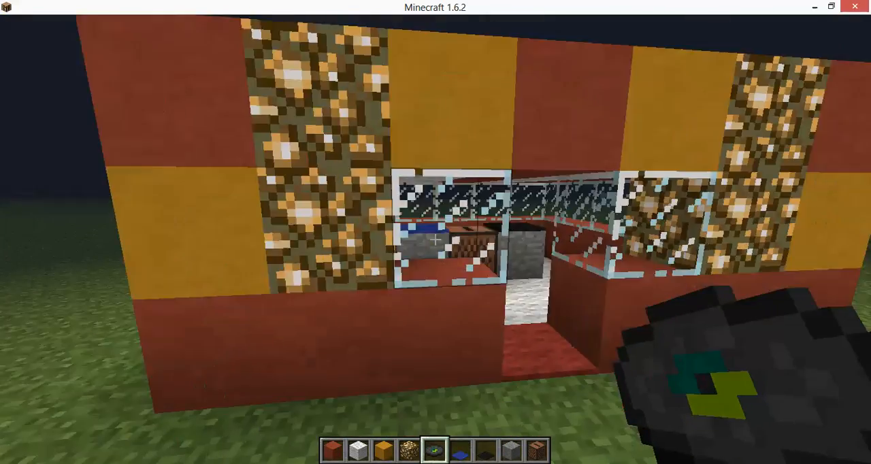
Find a fence gate searching 'fe' and place it in the doorway.
key(e)
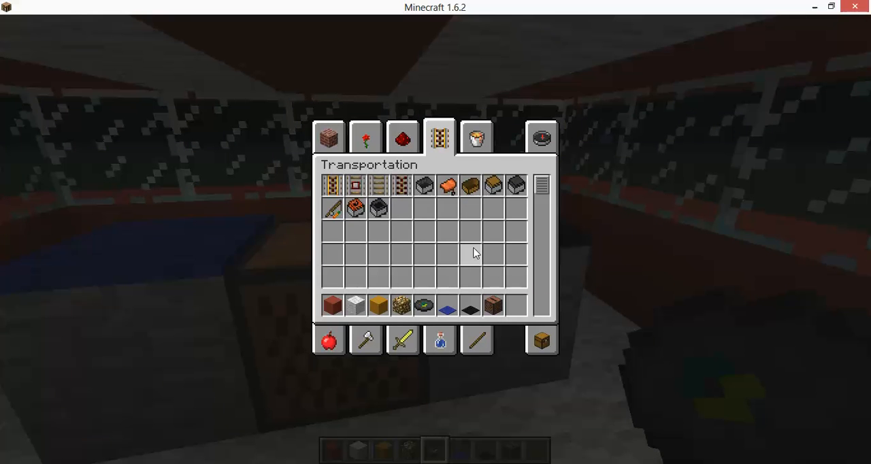
key(Escape)
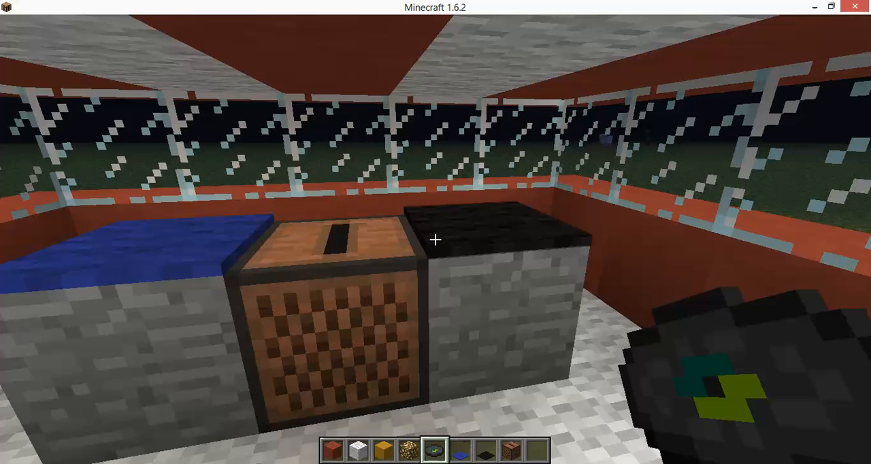
key(enter)
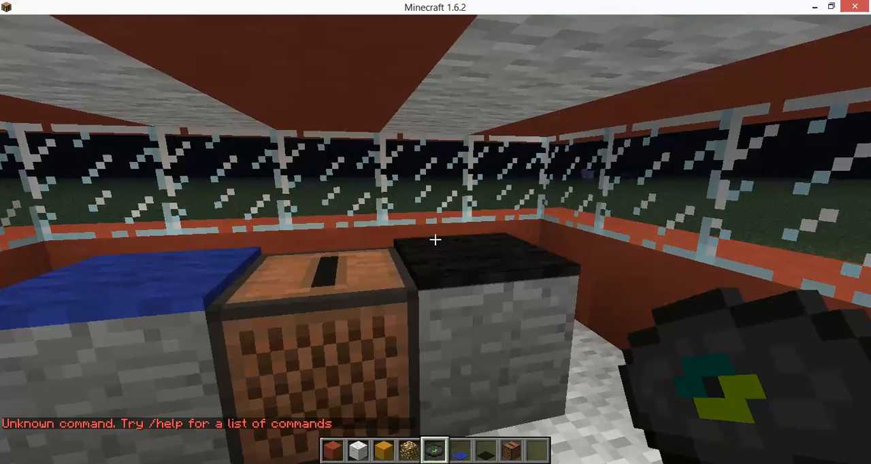
key(e)
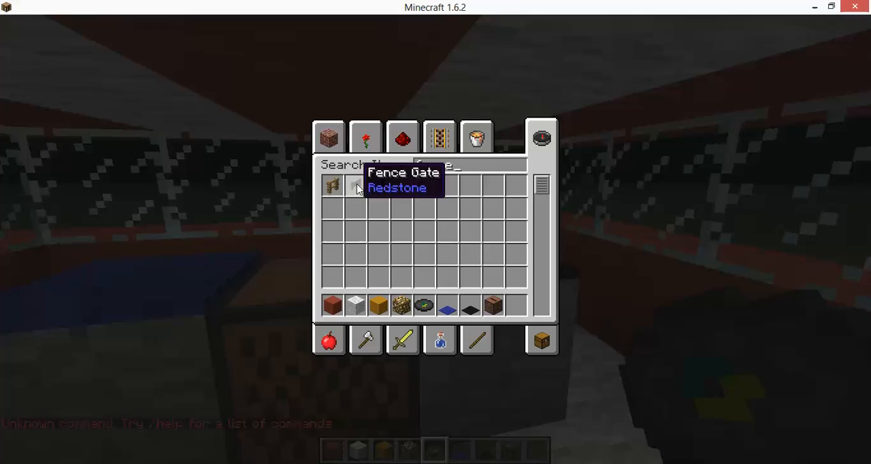
key(Escape)
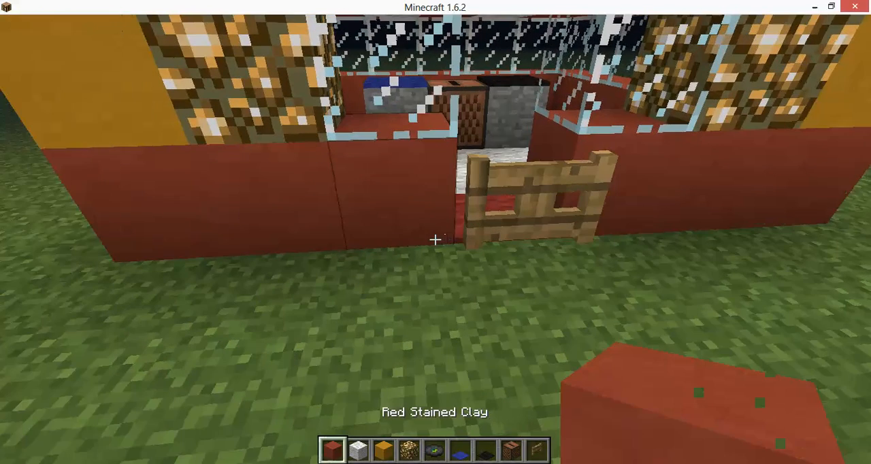
Reopen the item catalogue for the next item and return to the game.
key(e)
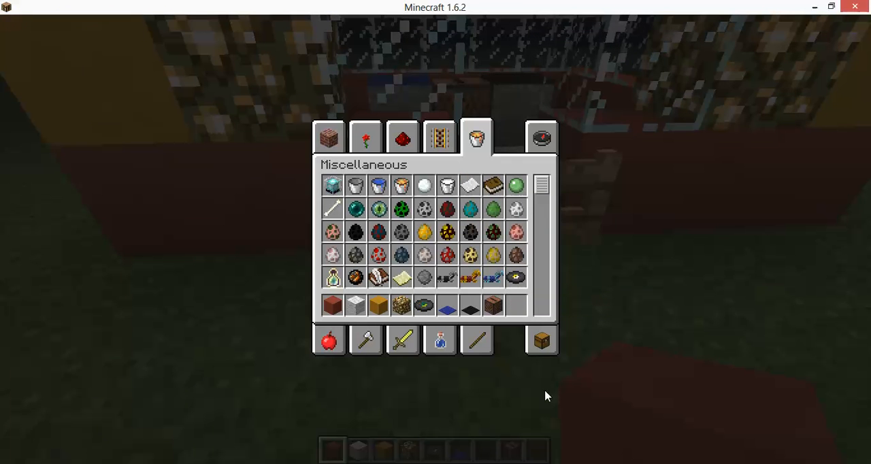
mouse_move(542, 139)
text(fe)
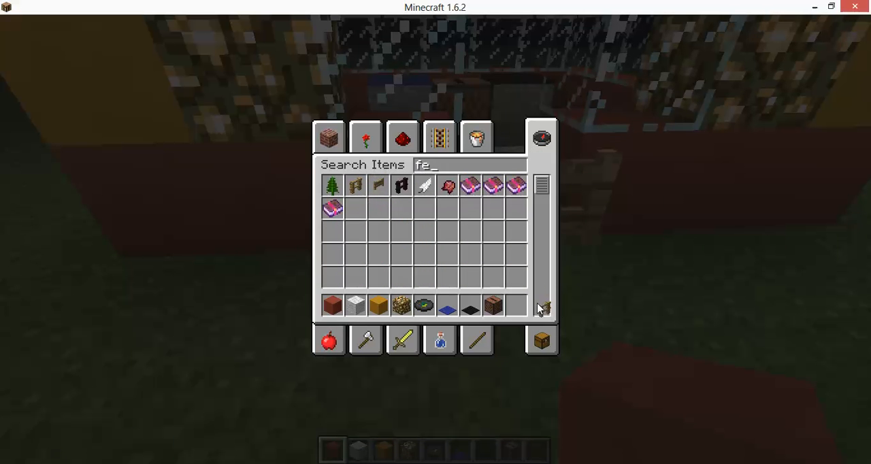
key(Escape)
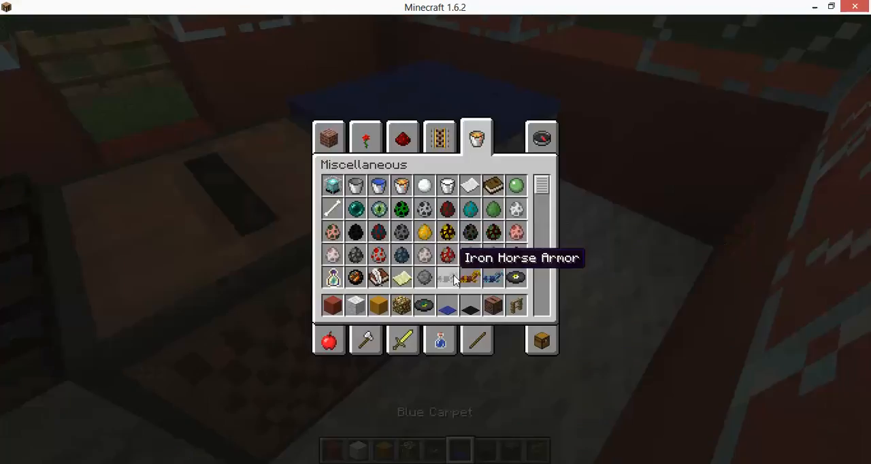
key(Escape)
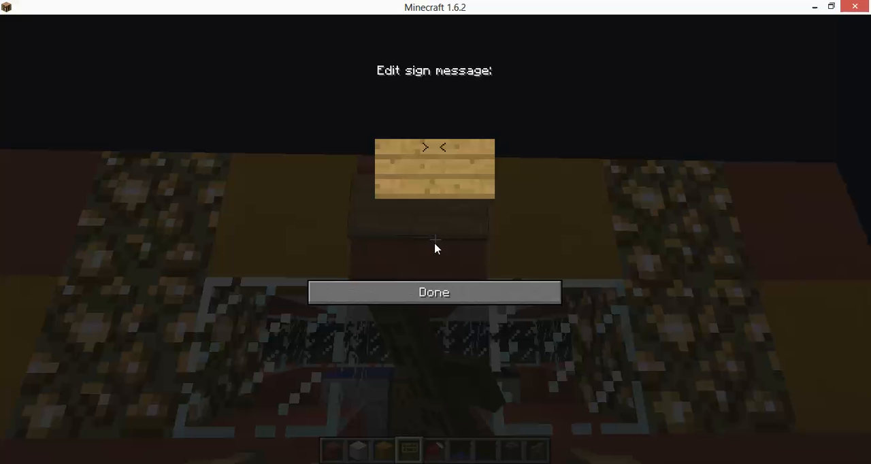
text(The C)
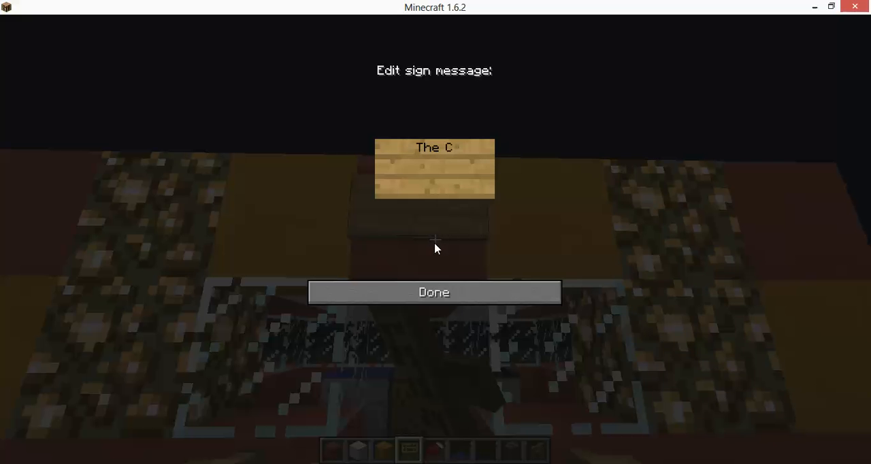
text(lownH)
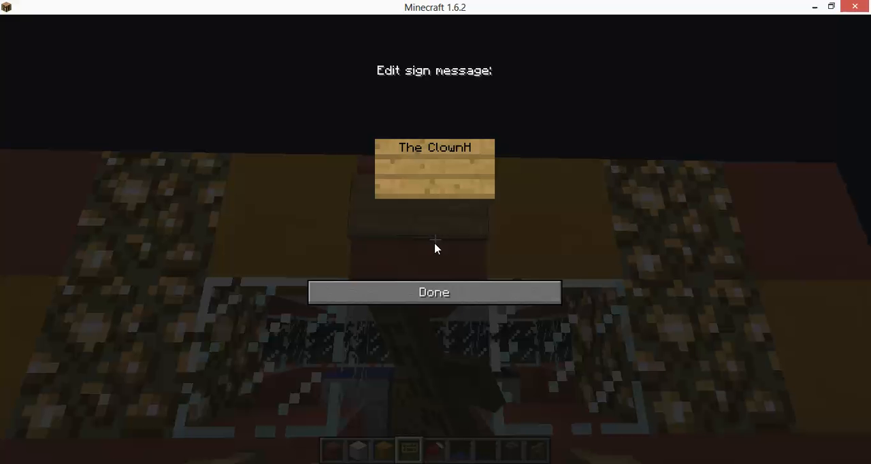
text(ouse)
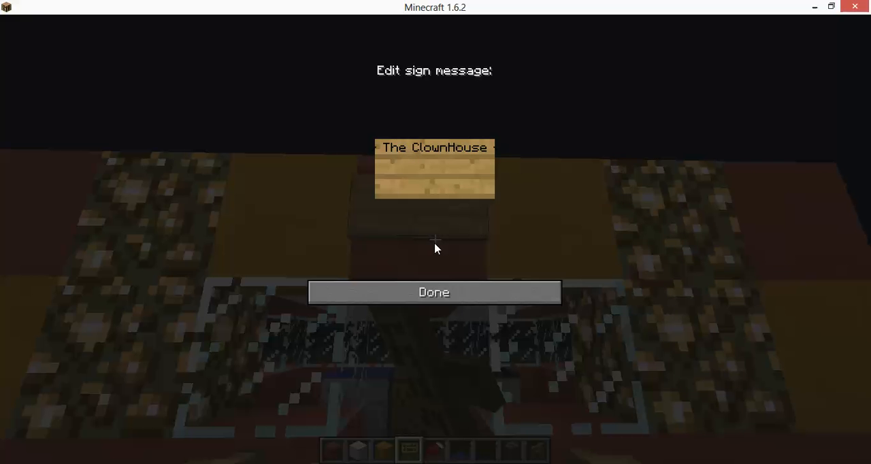
text(made for kyle)
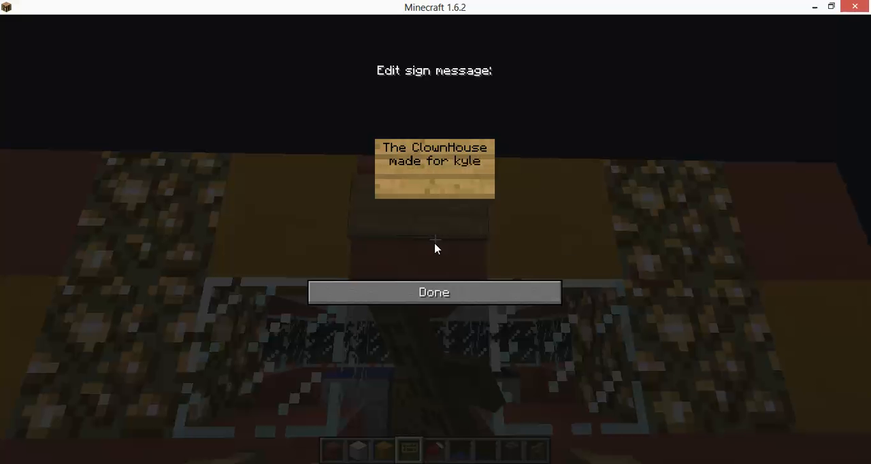
text(w2)
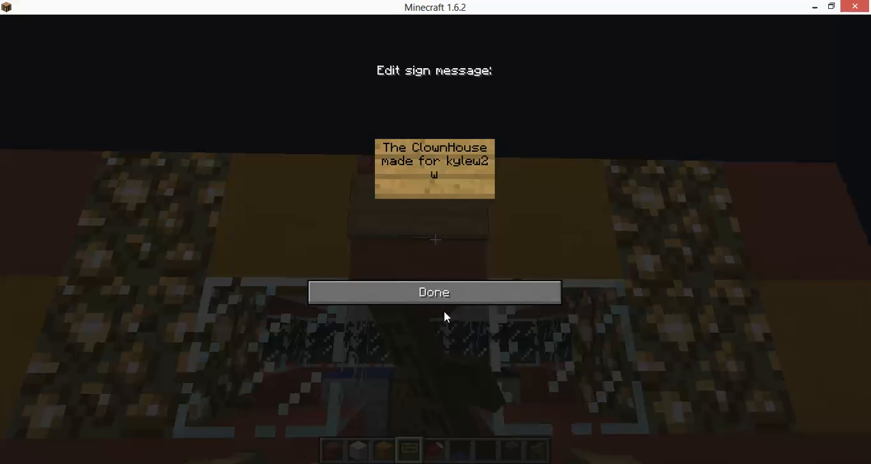
text(who is a lo)
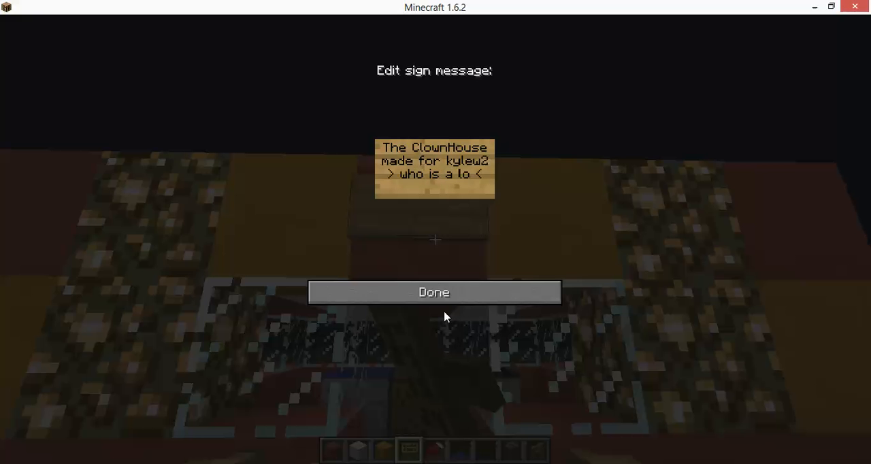
text(zer)
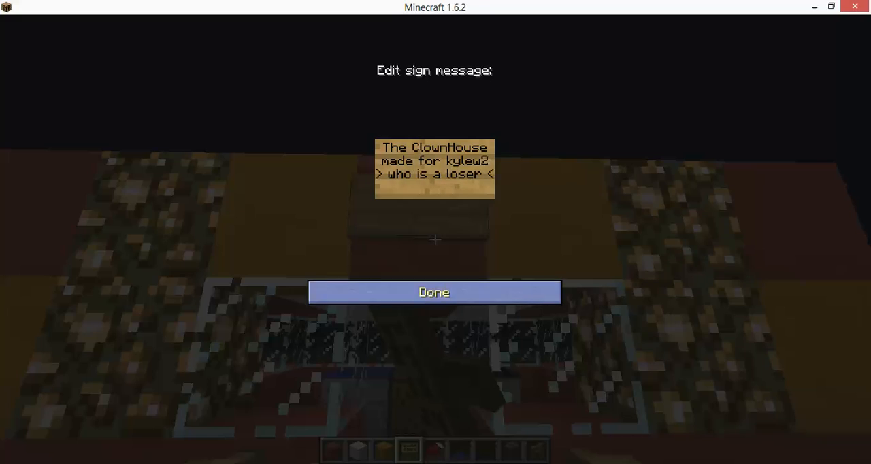
click(434, 293)
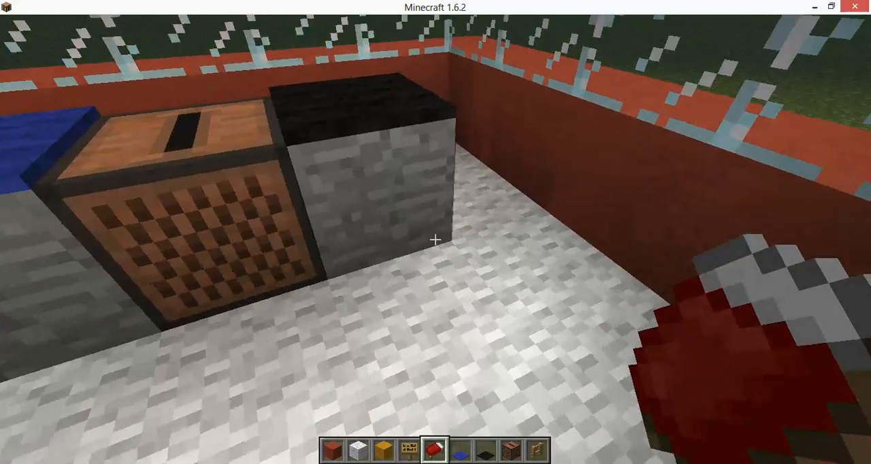
mouse_move(436, 252)
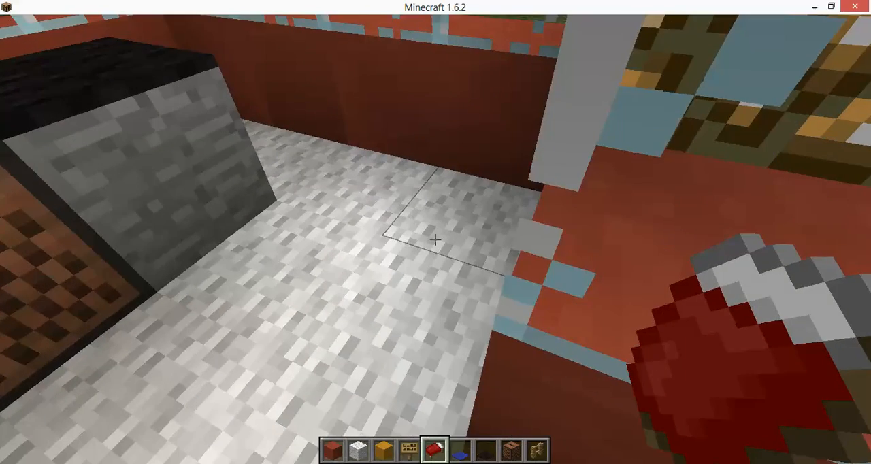